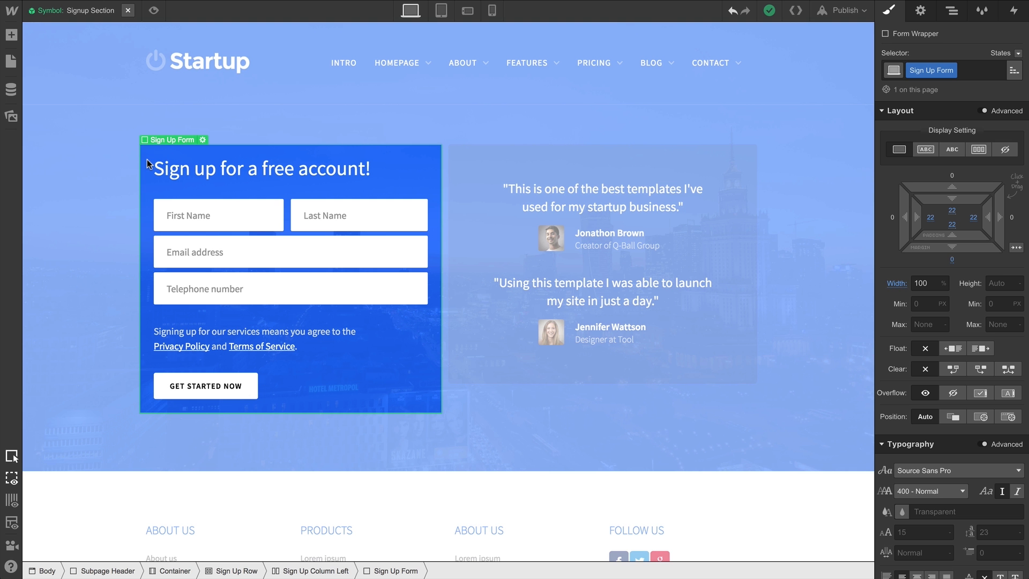
- Leave Signup Section symbol editing and bring up the site's Pages list
click(11, 61)
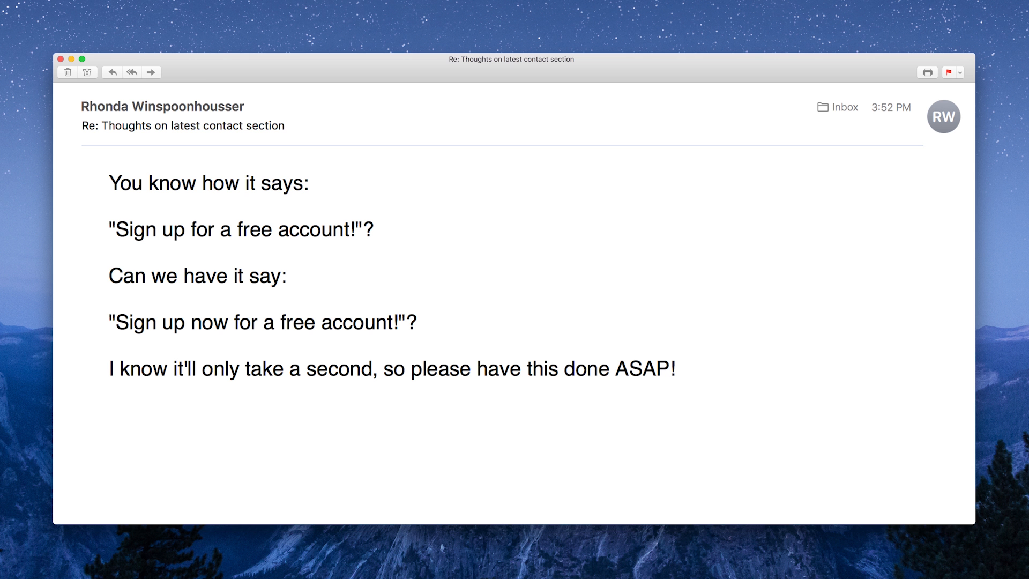
triple_click(392, 368)
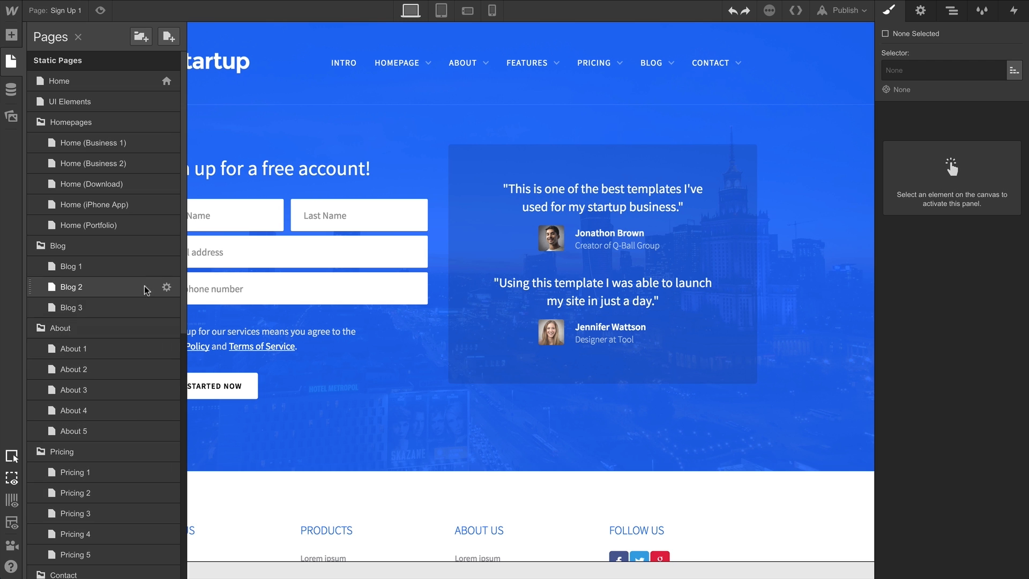
- Open the About 2 page from the About folder
click(262, 168)
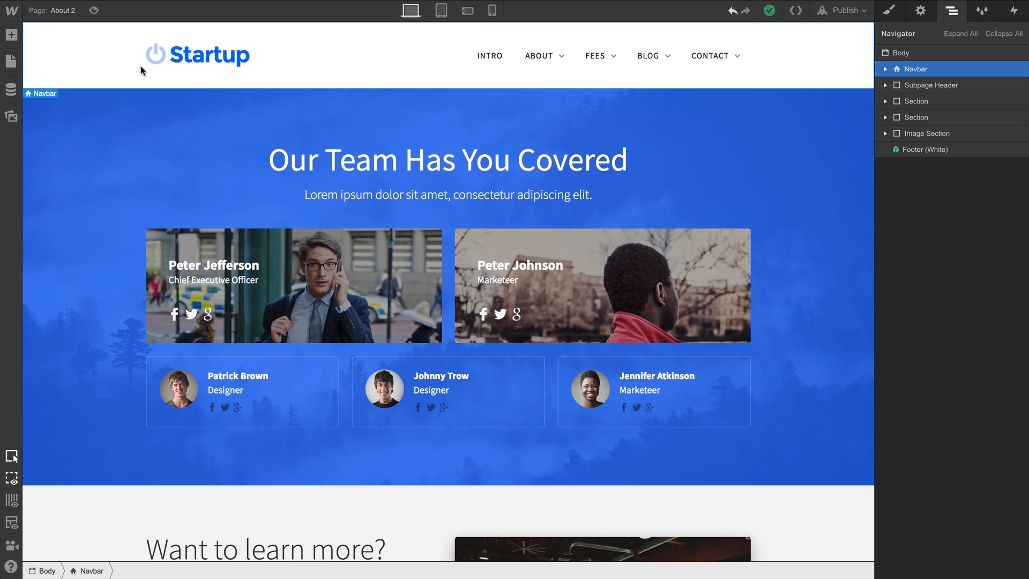
- Save the navbar as a new symbol named 'Sample Navigation', then return to the Pages list
click(10, 34)
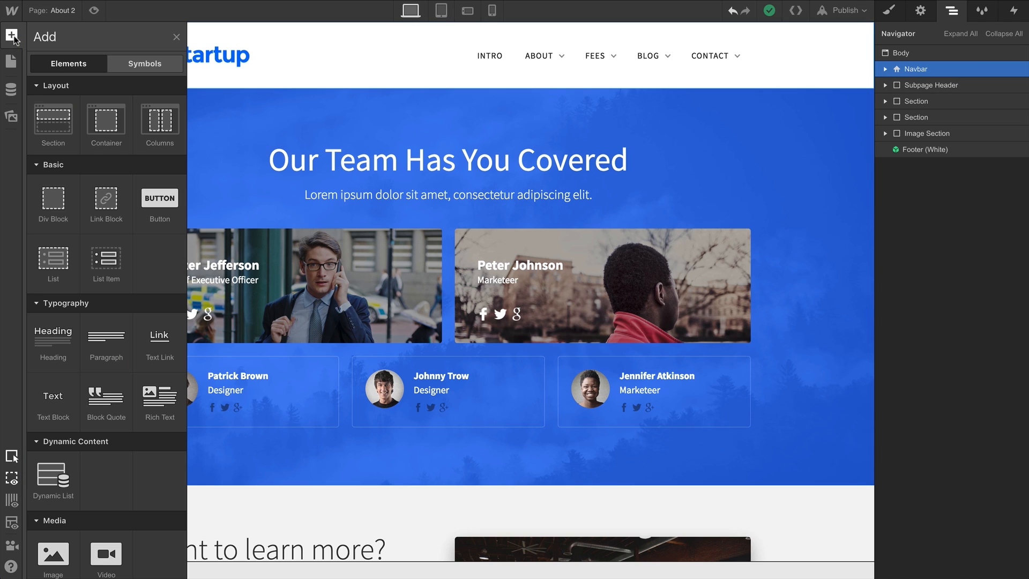
click(144, 63)
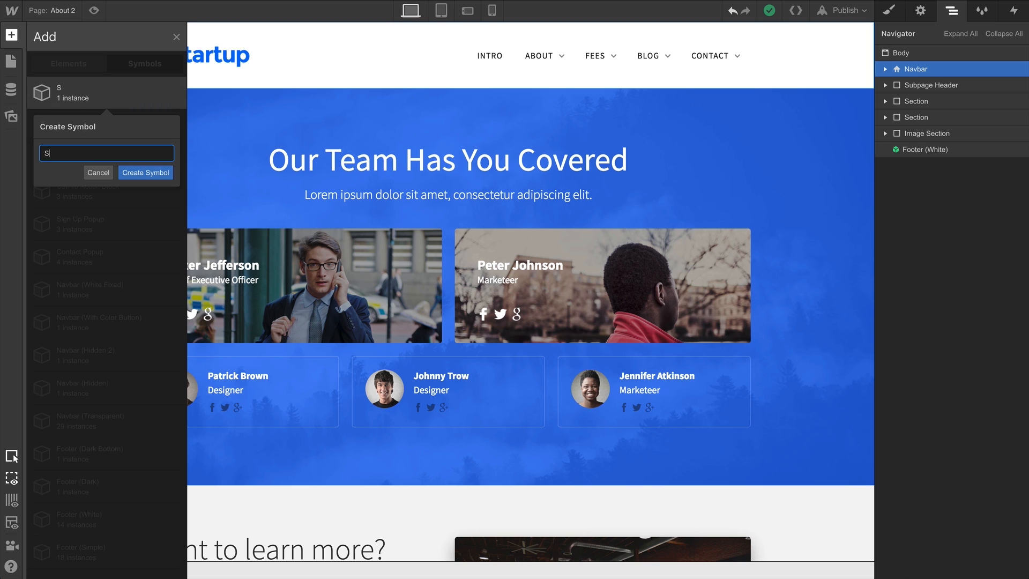
text(Sample Navigation)
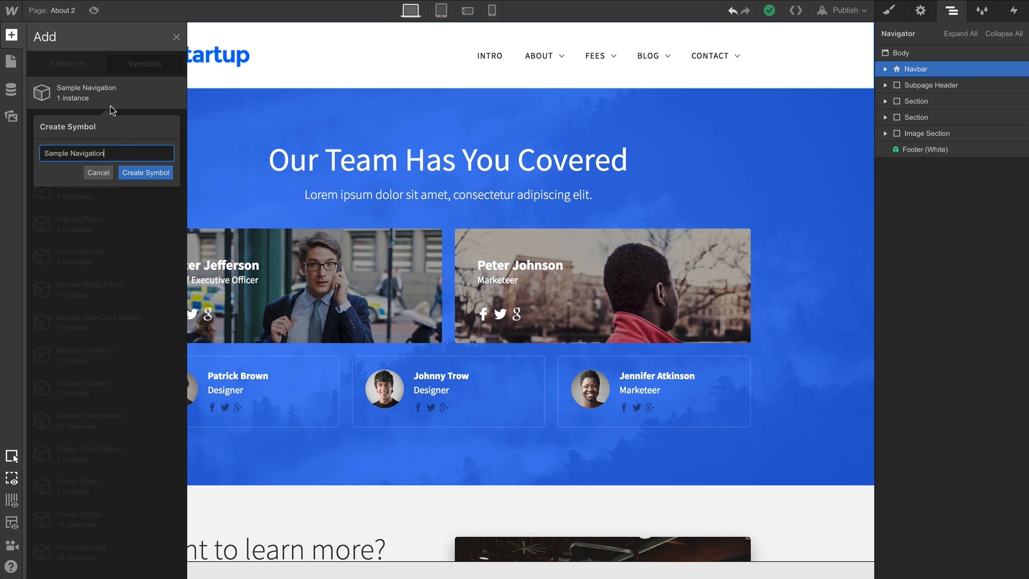
click(145, 172)
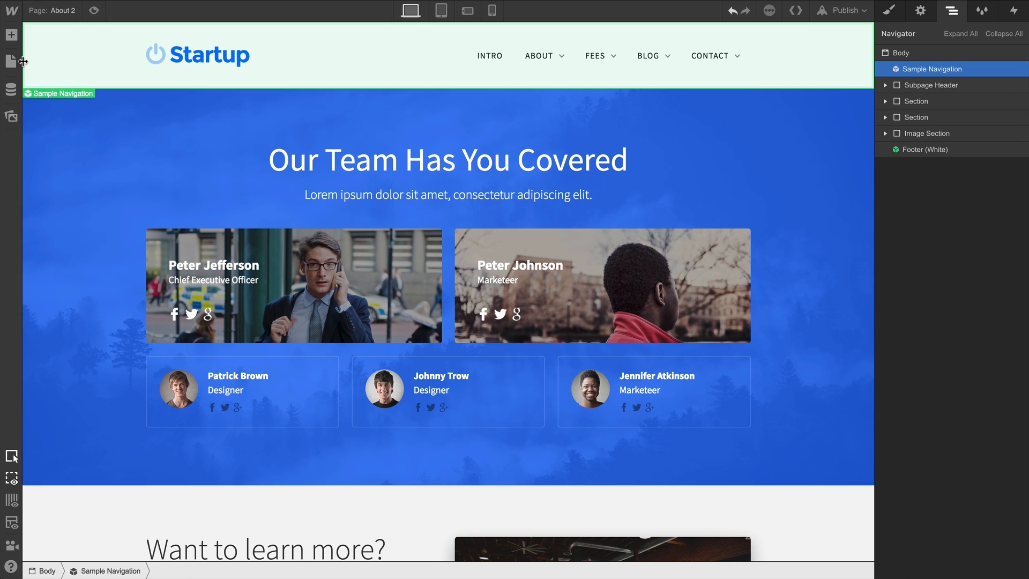
click(10, 61)
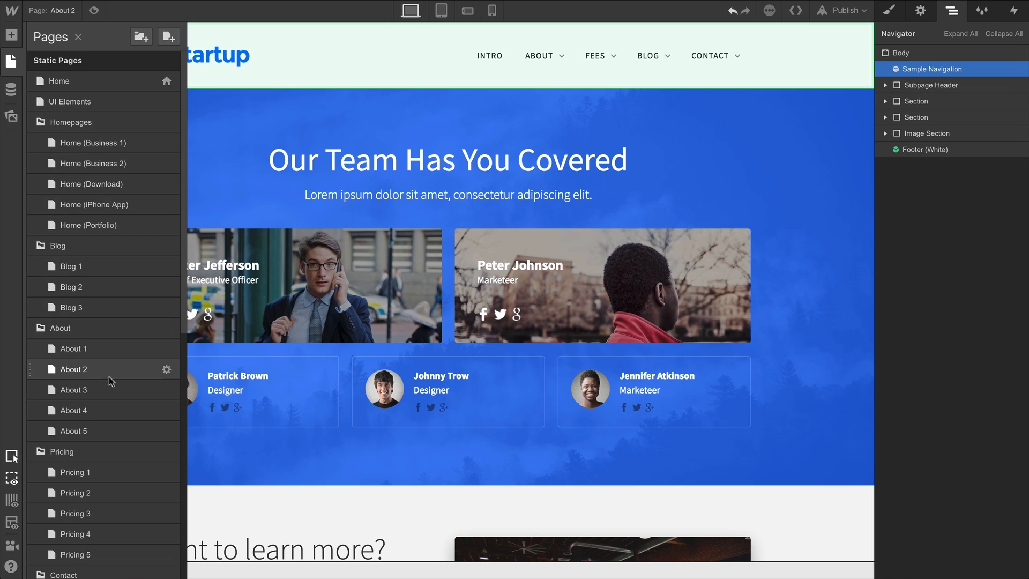
- Open About 3 and place the Sample Navigation symbol at the top of its Body
click(73, 389)
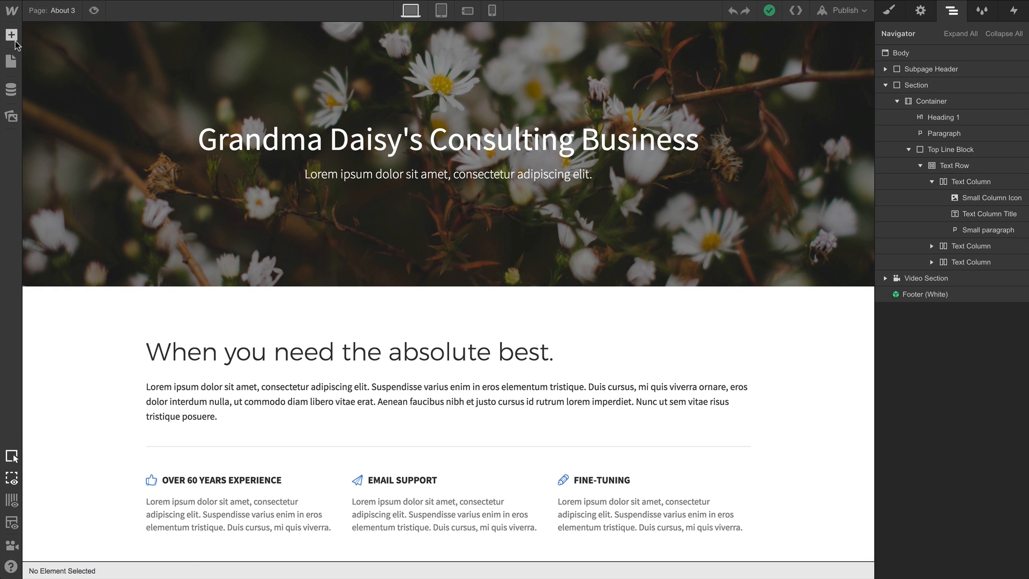
click(10, 34)
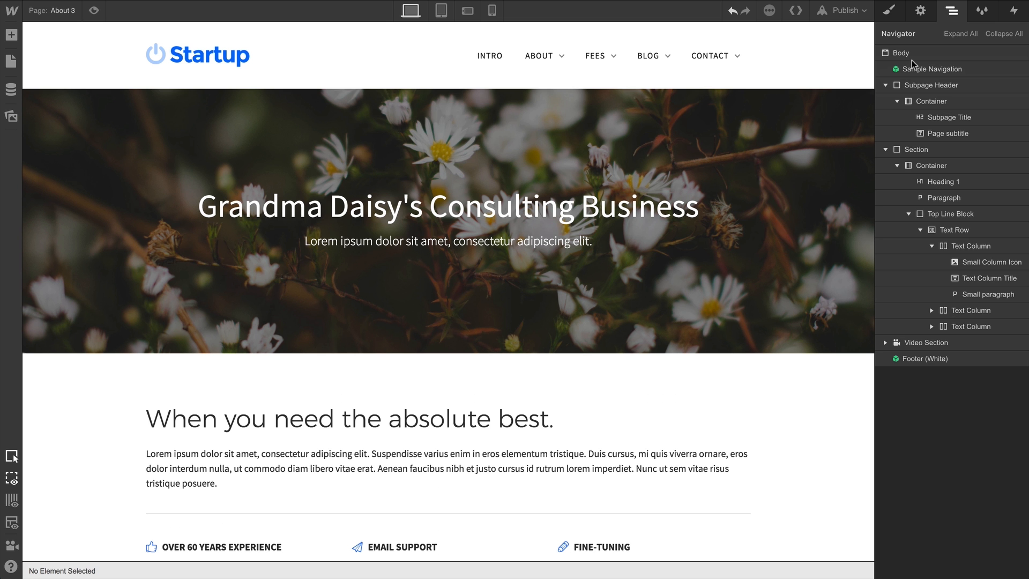
click(932, 68)
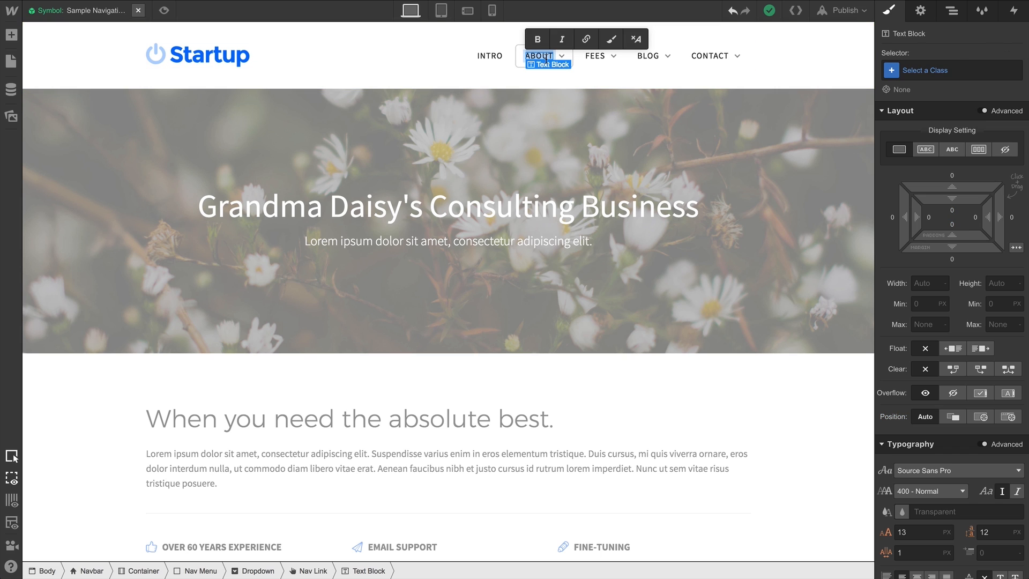
- Change the symbol's ABOUT link to LEARN MORE and CONTACT to CONTACT US, then finish symbol editing
text(LEARN MORE)
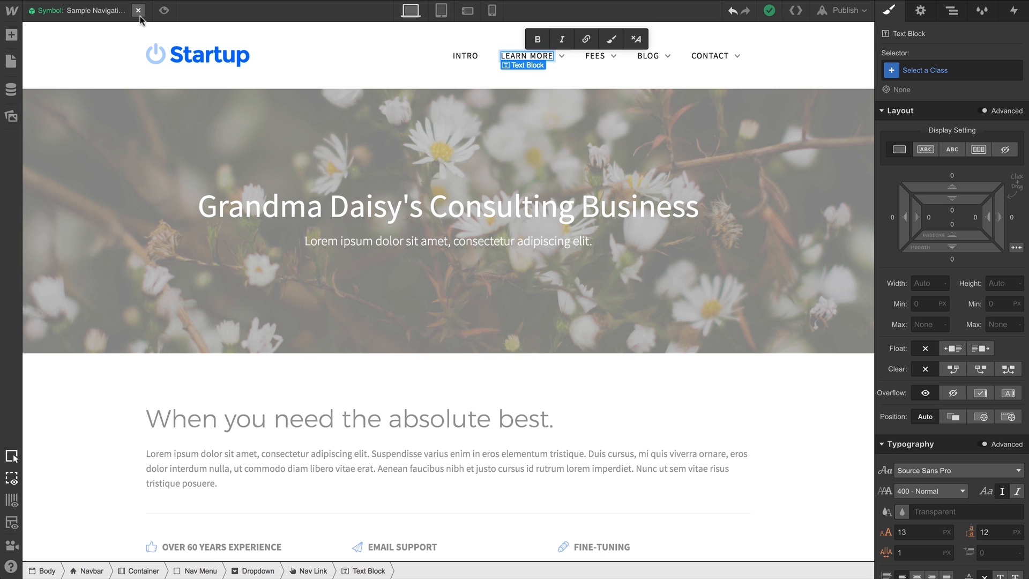
click(139, 11)
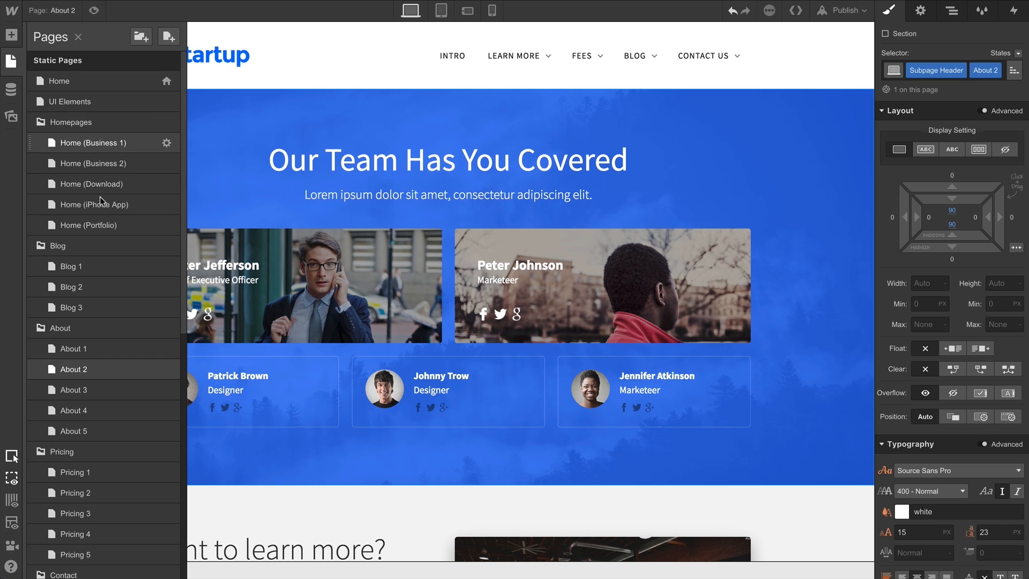
- Open About 3 to see its navbar also reading LEARN MORE and CONTACT US
click(74, 389)
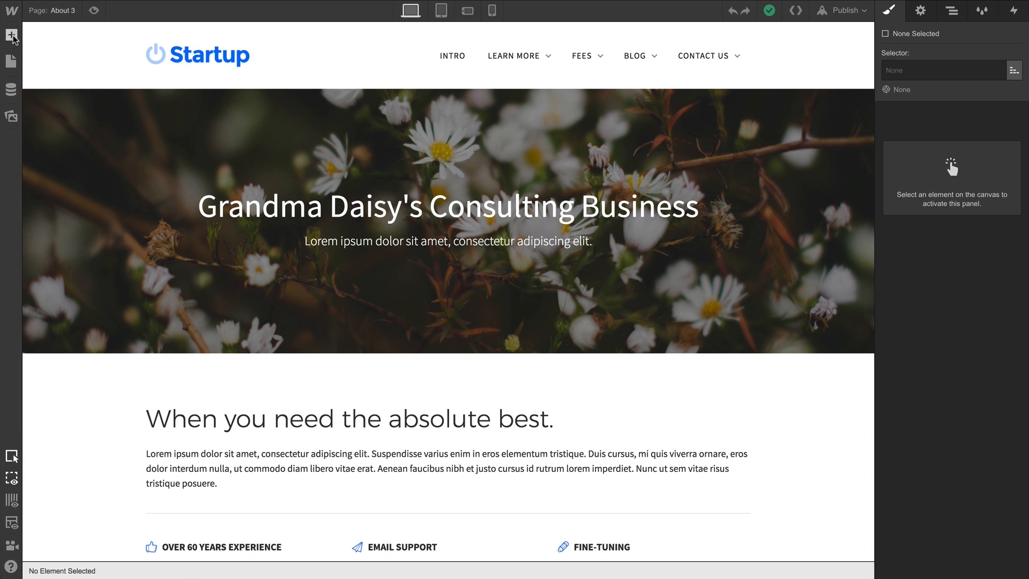
- Rename the Sample Navigation symbol to 'Sample Navbar' and save
click(11, 37)
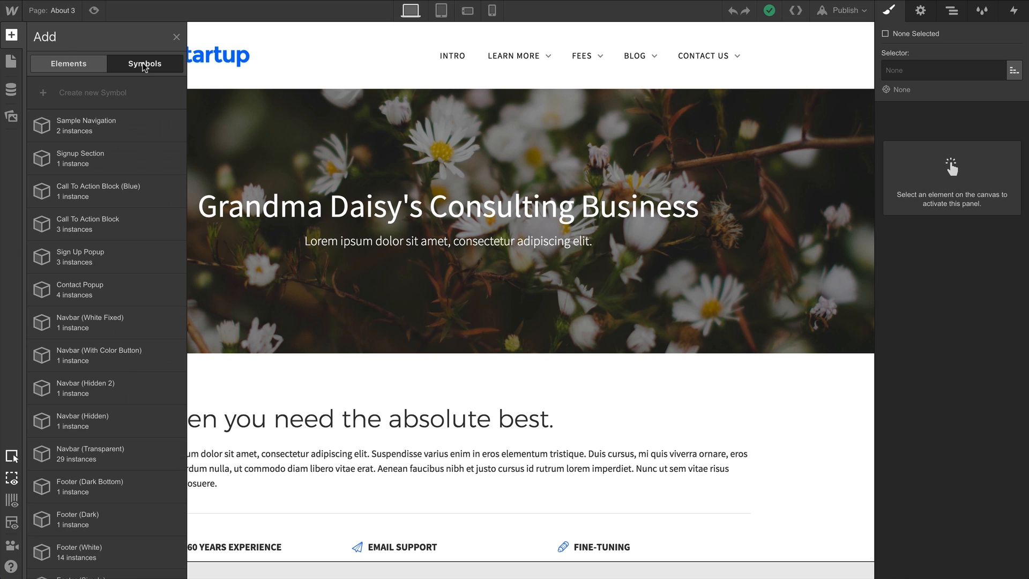
mouse_move(145, 69)
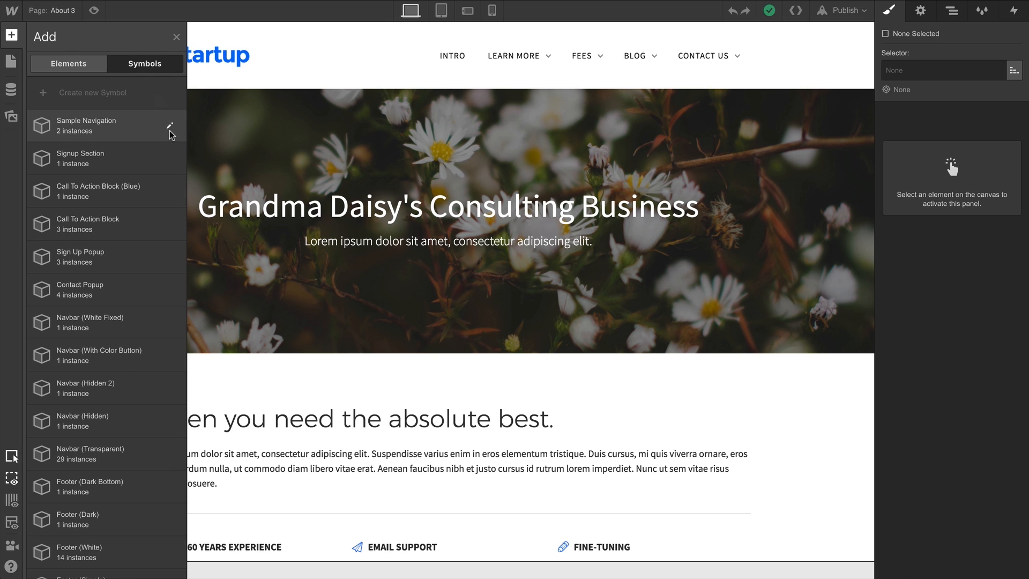
click(170, 124)
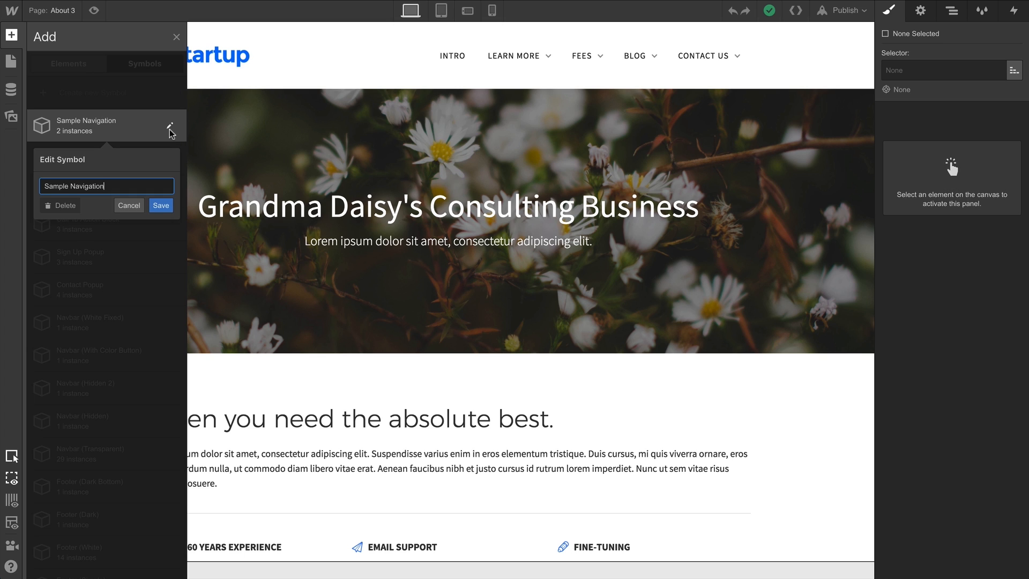
triple_click(106, 185)
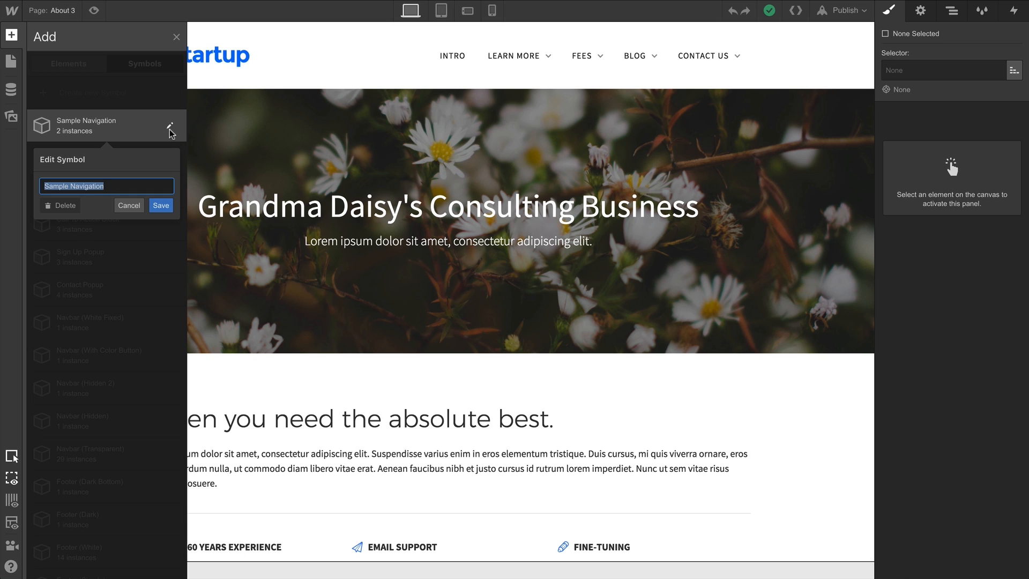
text(Sample Navbar)
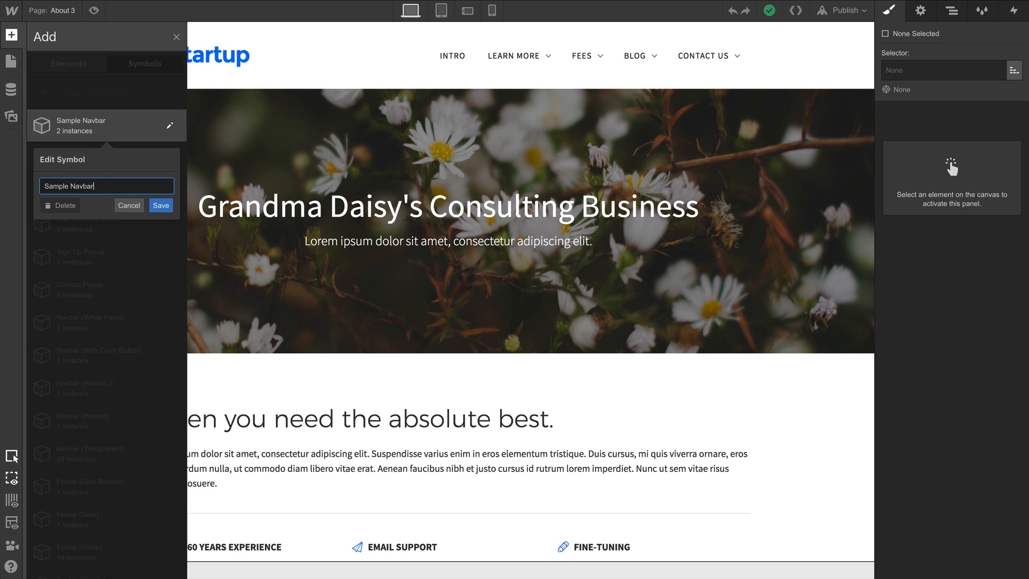
click(160, 206)
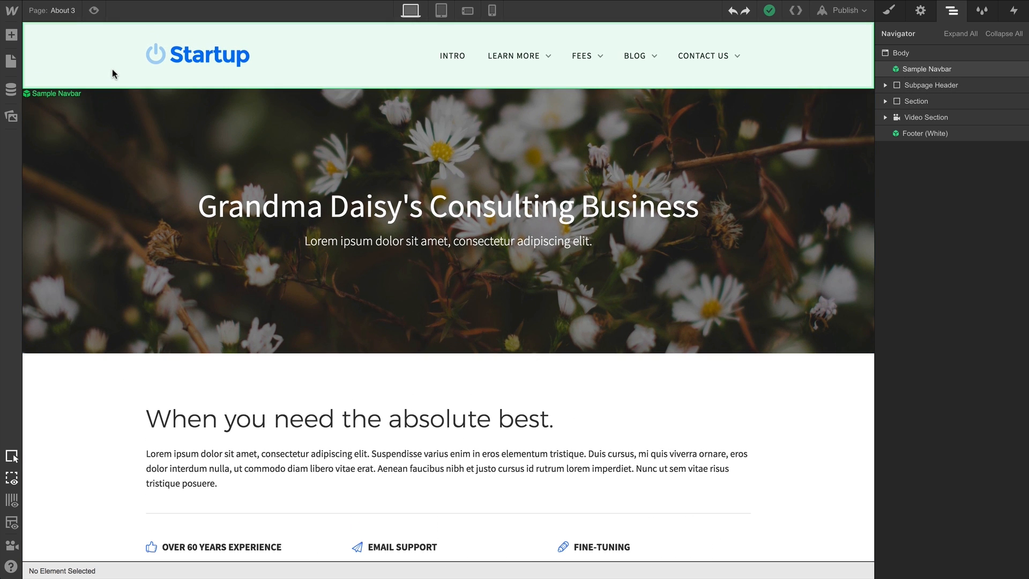
- Select the Sample Navbar instance on About 3 and unlink it from the symbol
click(930, 69)
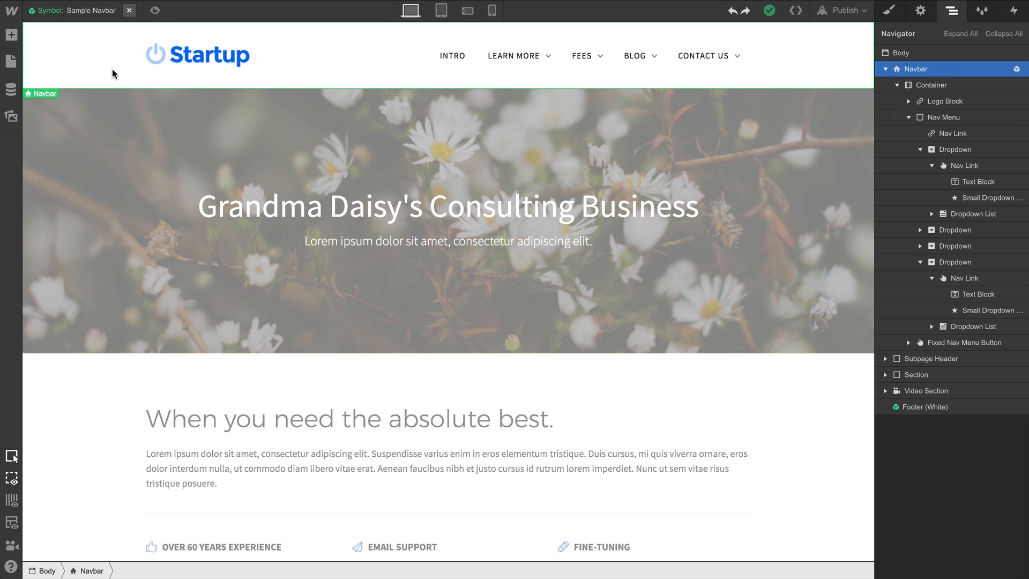
mouse_move(124, 31)
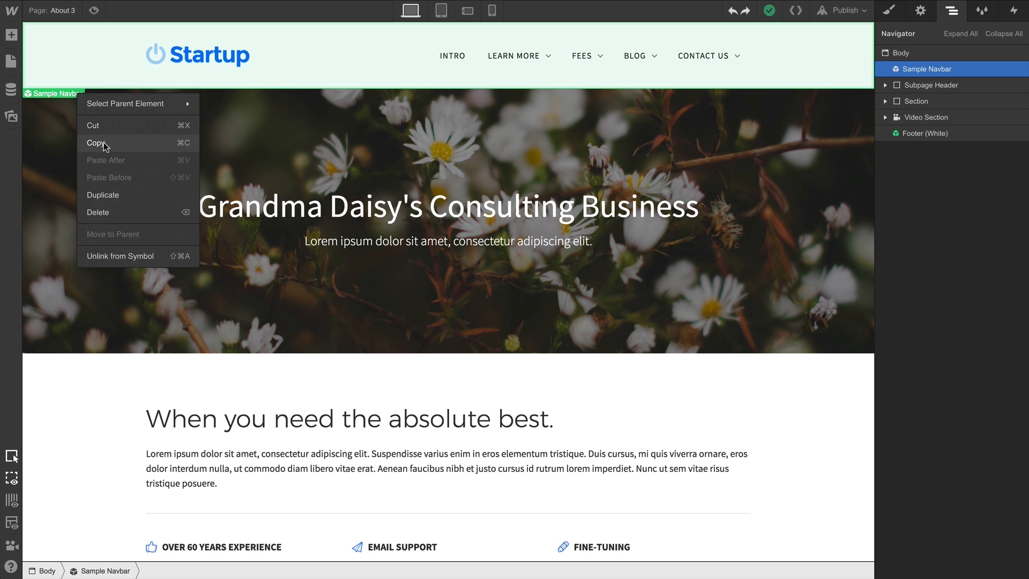
mouse_move(138, 257)
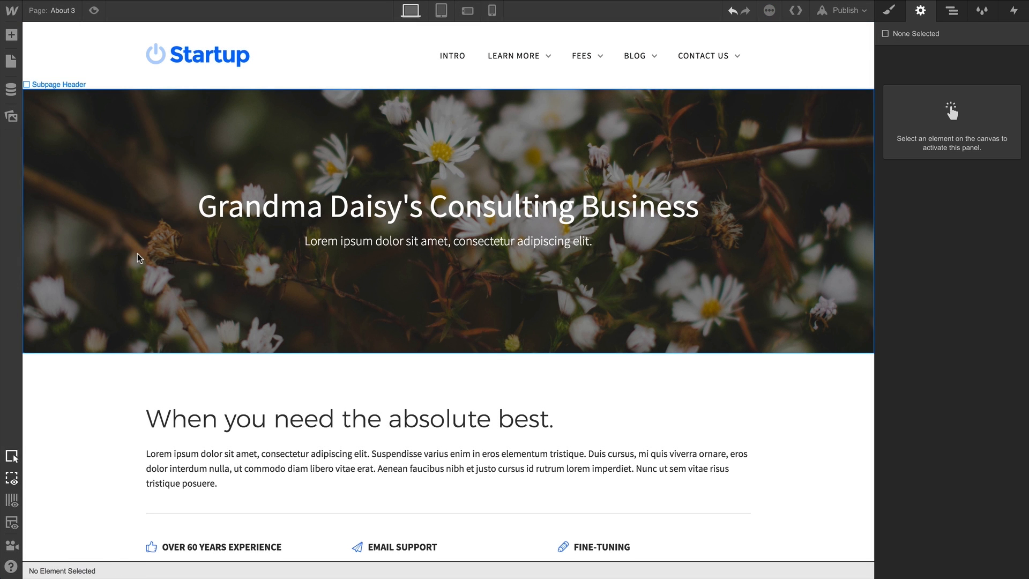
- On About 2, change the symbol's CONTACT US link to FREE DONUTS WITH PURCHASE, then return to About 3
click(11, 61)
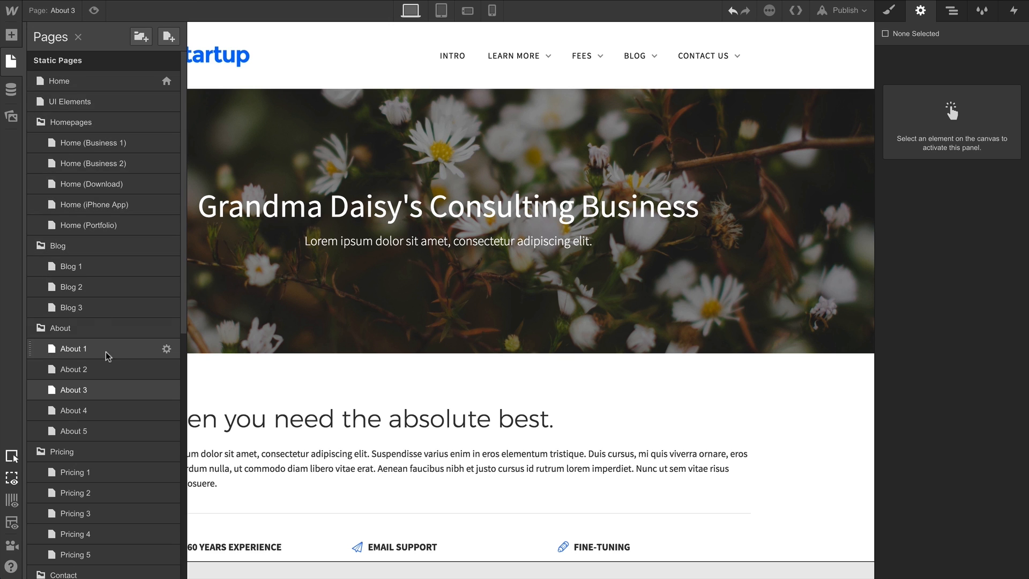
click(72, 369)
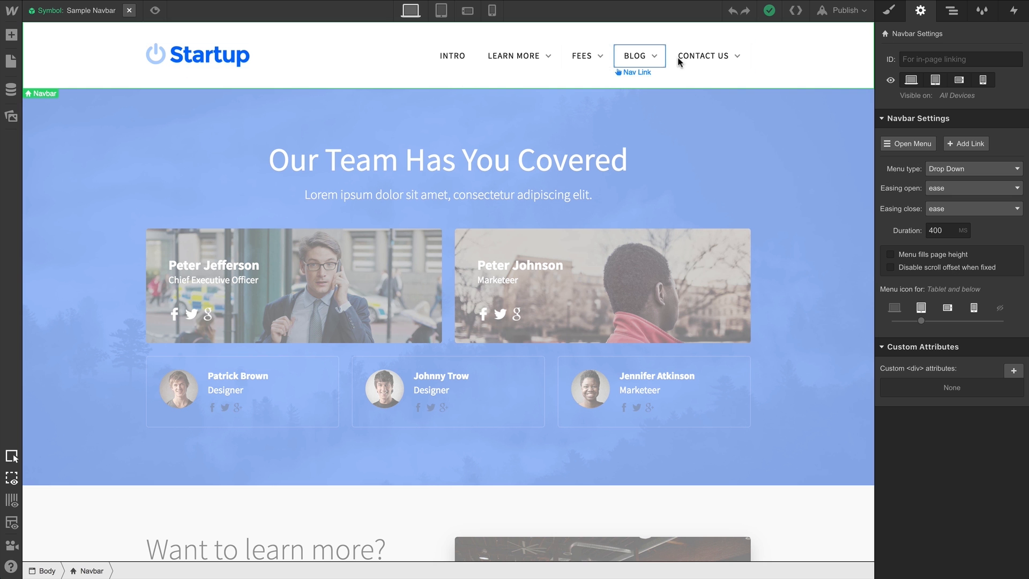
double_click(703, 56)
text(FREE DONUTS WITH)
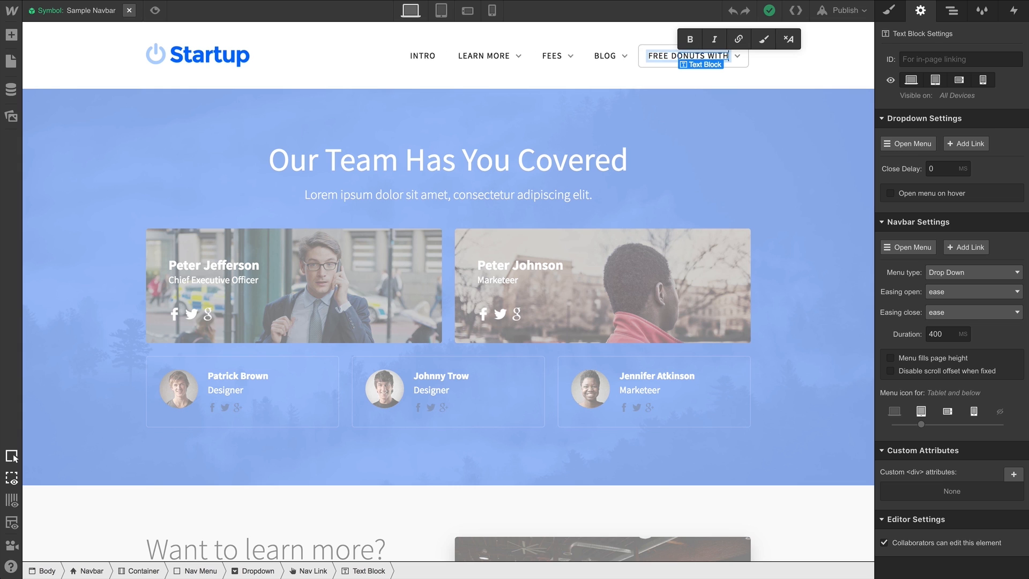
text(PURCHASE)
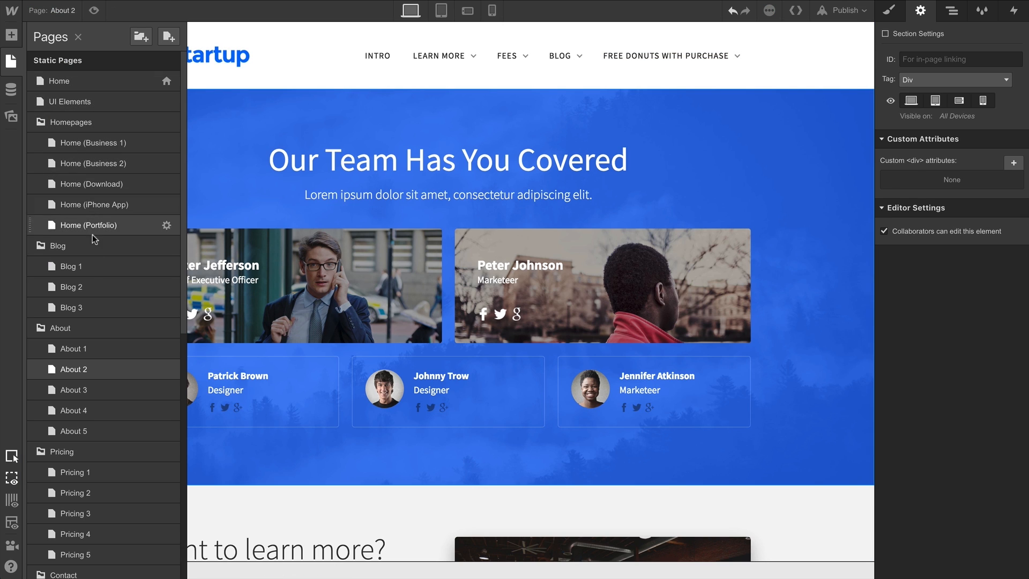
click(72, 389)
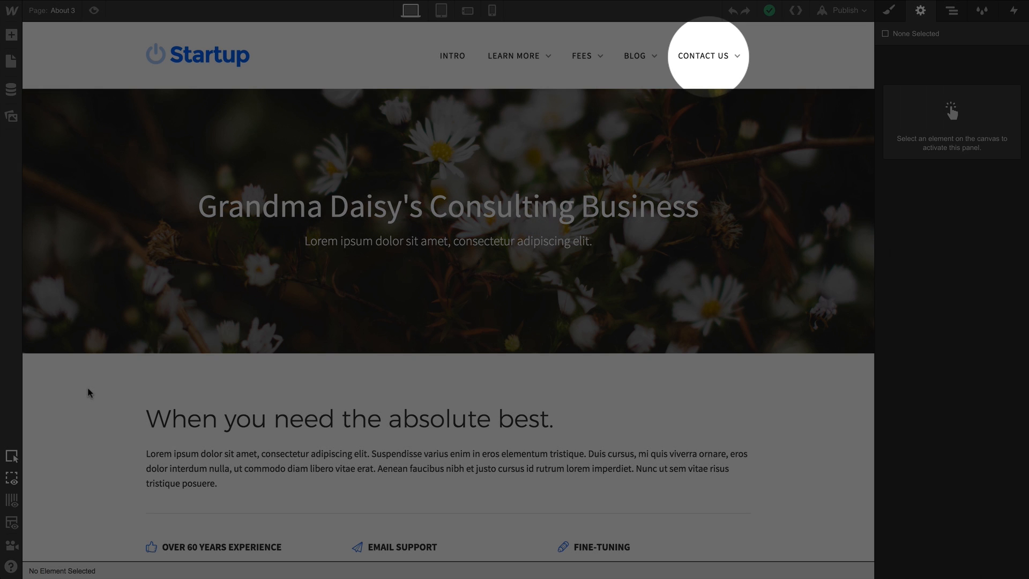